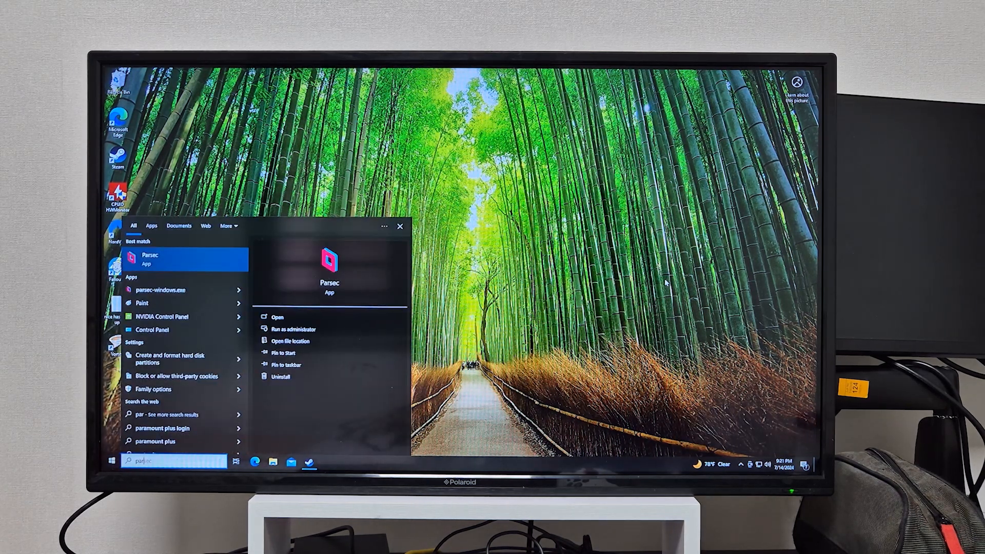
Launch Parsec from the Start search results, landing on its Computers list.
left_click(277, 317)
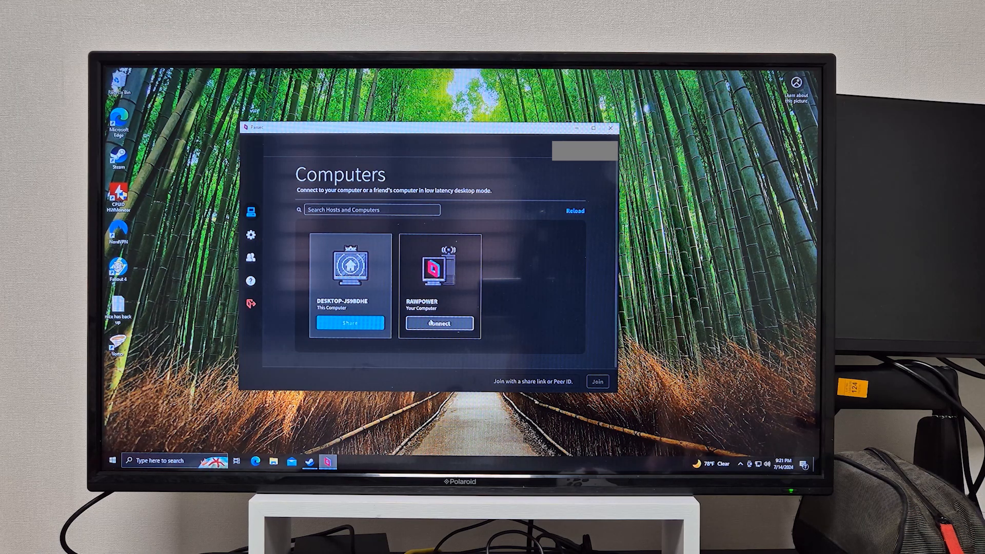
Connect to the RAINPOWER computer and begin streaming its screen.
left_click(439, 323)
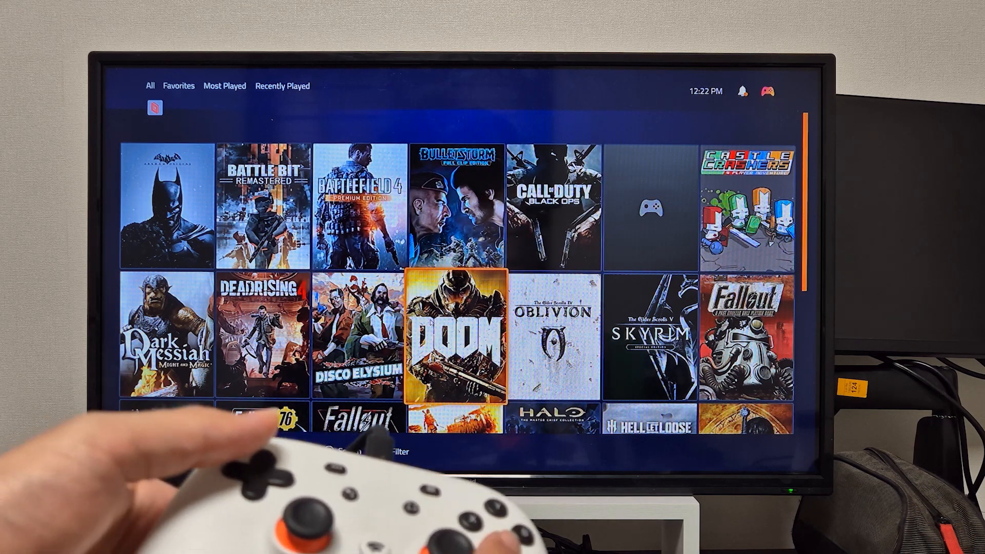
Select the DOOM tile to show its details page with the Play button.
left_click(457, 337)
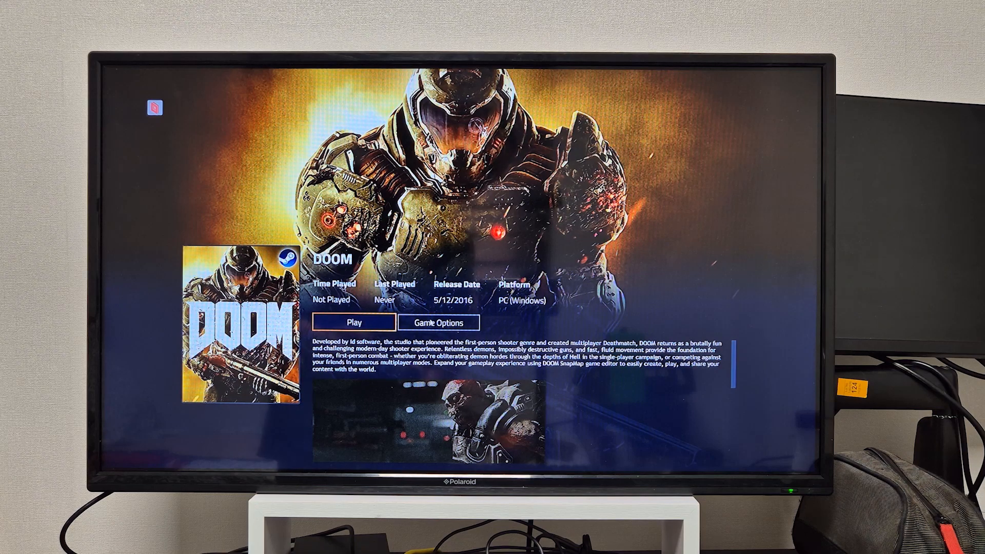